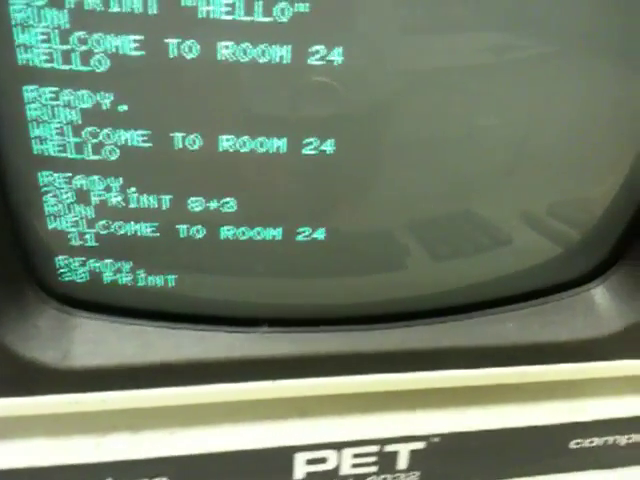
pyautogui.write('"HE')
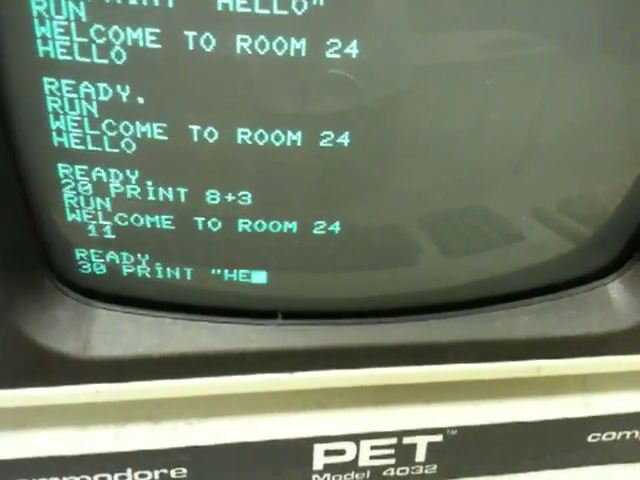
pyautogui.write('LLO WOR')
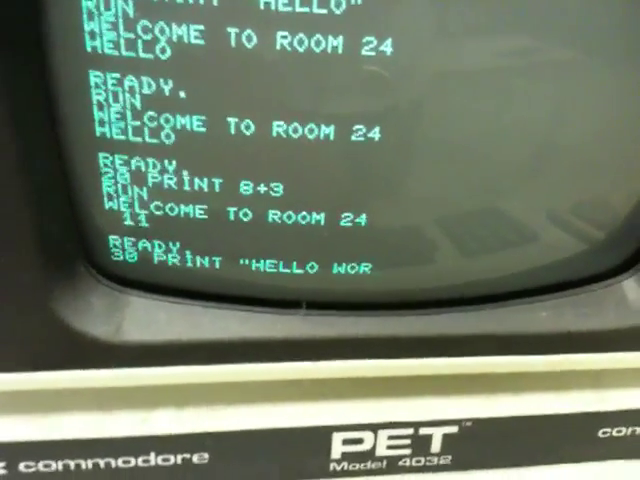